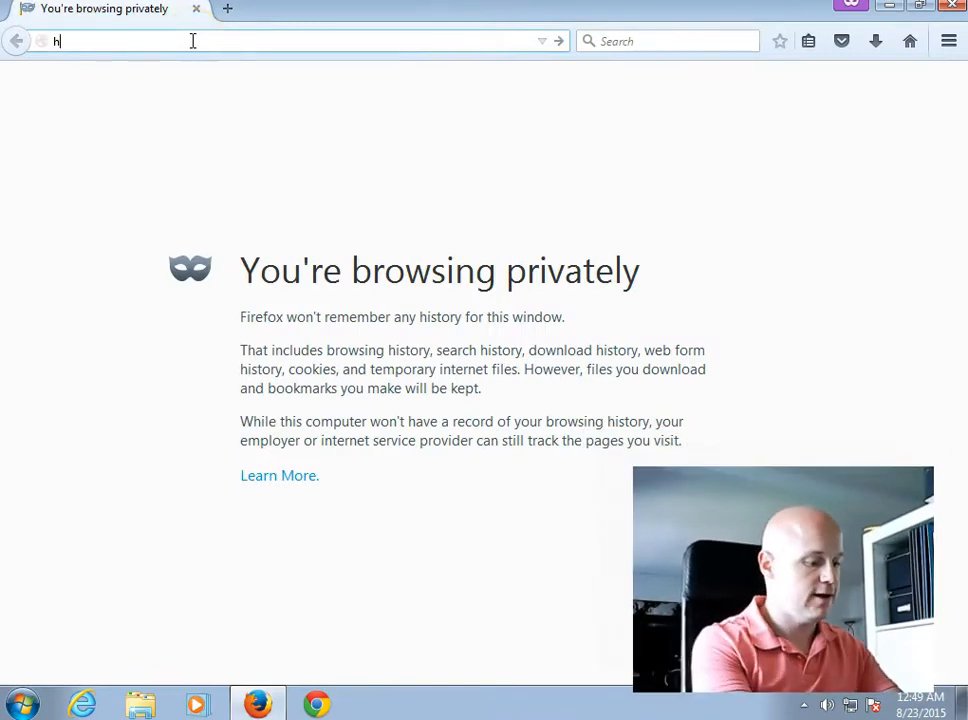
Load sf.box in Firefox and scroll the Shellfire Box start page to the footer
type("ttp")
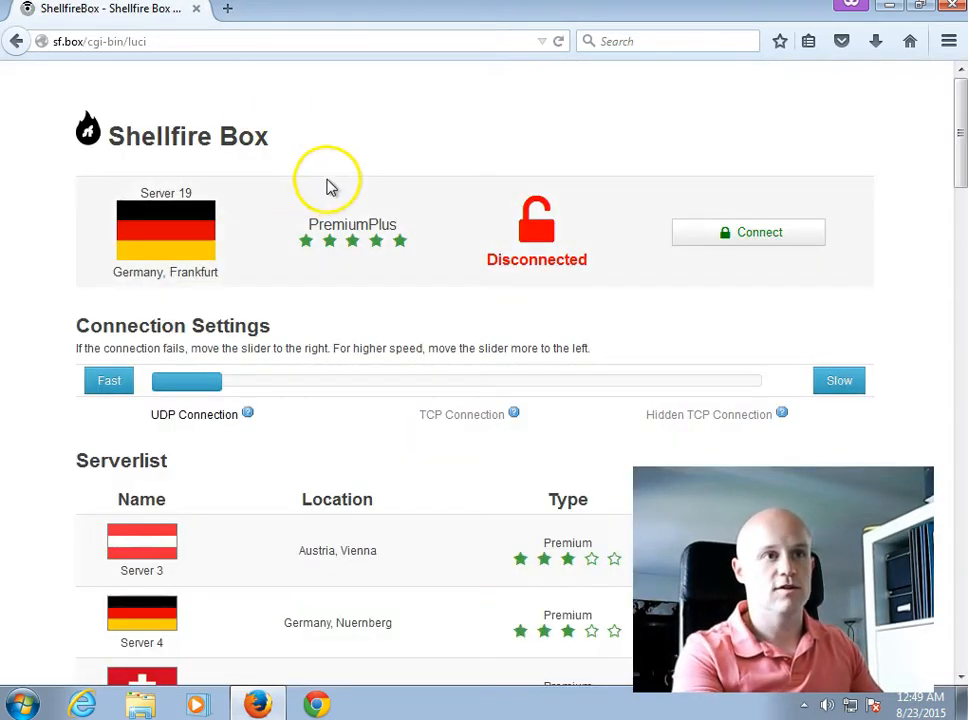
mouse_move(447, 222)
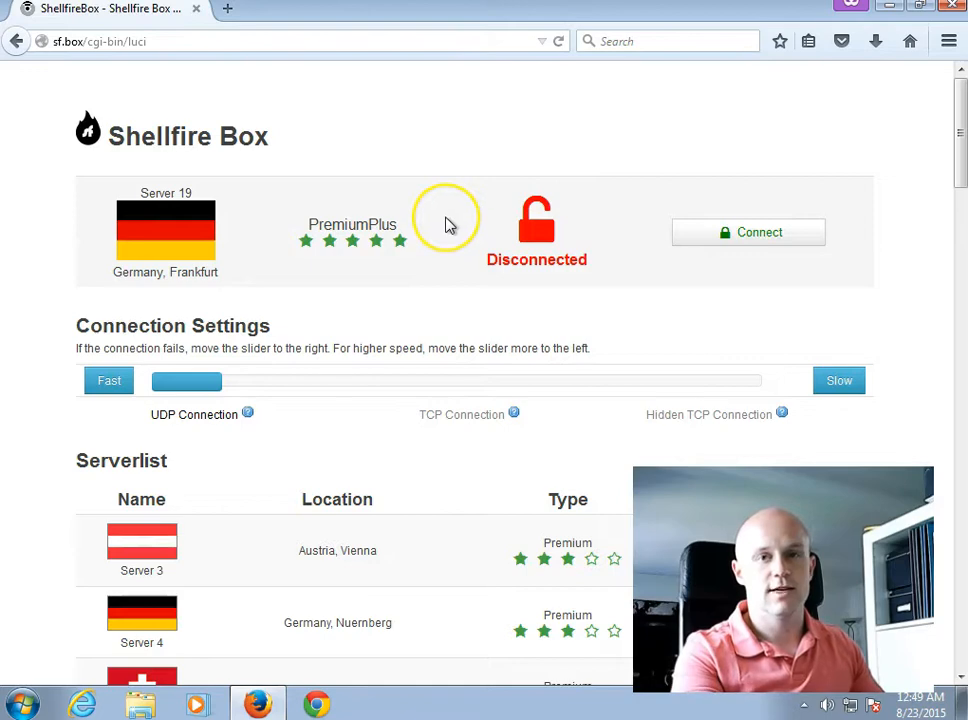
mouse_move(448, 222)
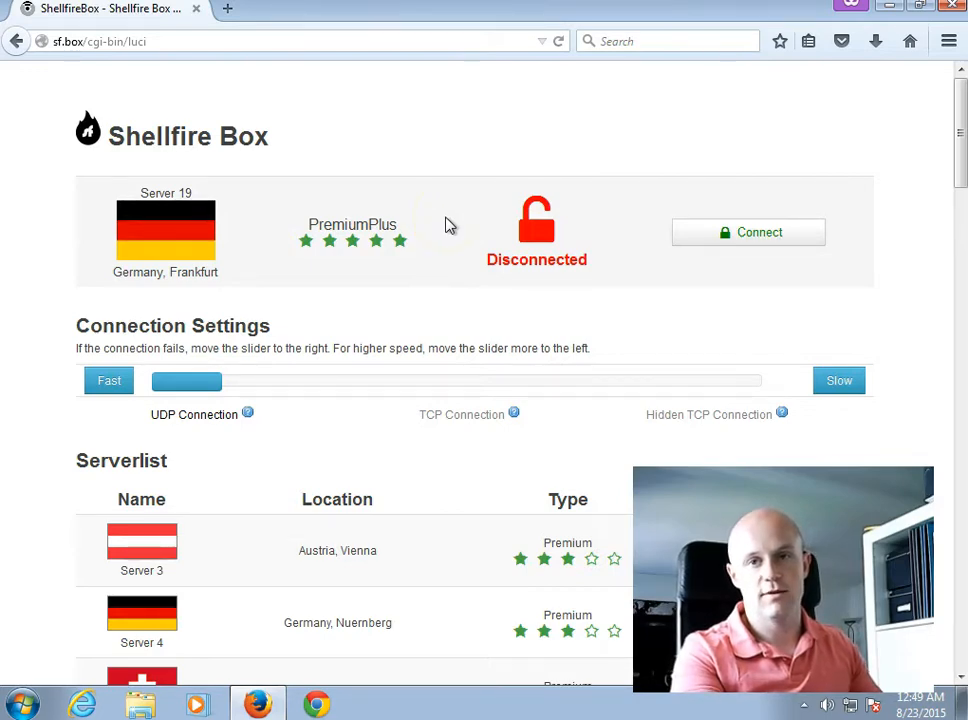
scroll("down", 3)
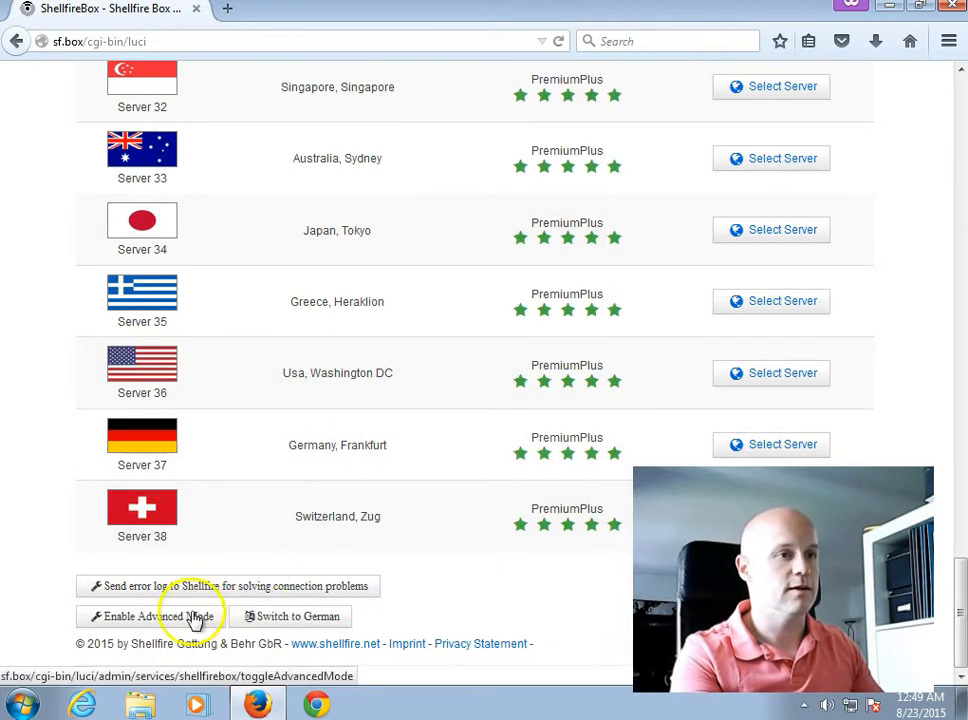
Enable Advanced Mode to reveal the full router menu and no-password warning
left_click(163, 615)
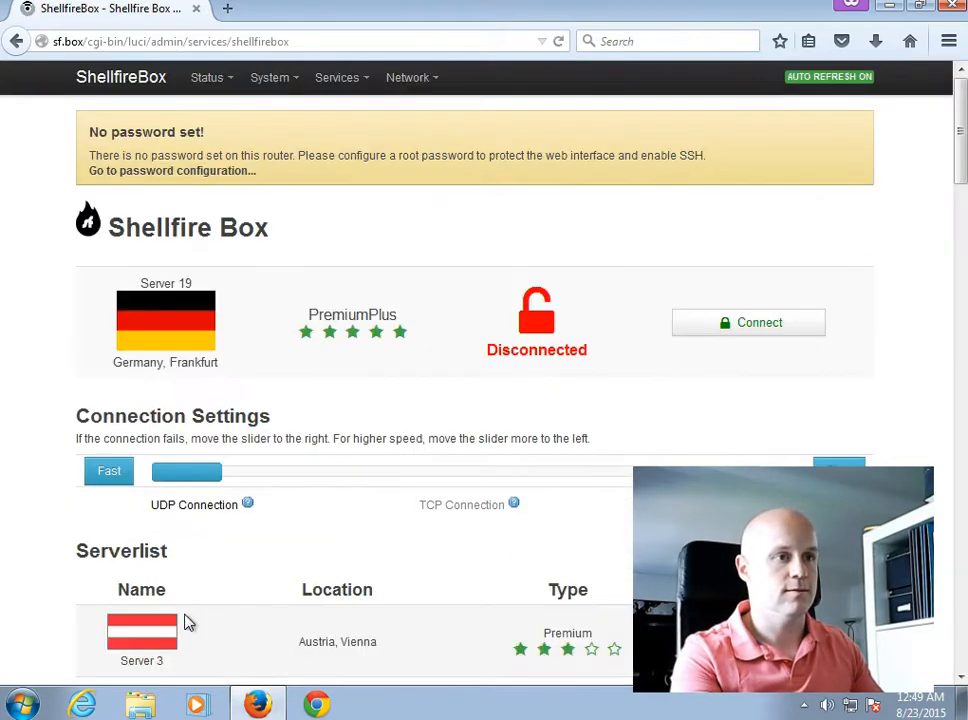
mouse_move(297, 188)
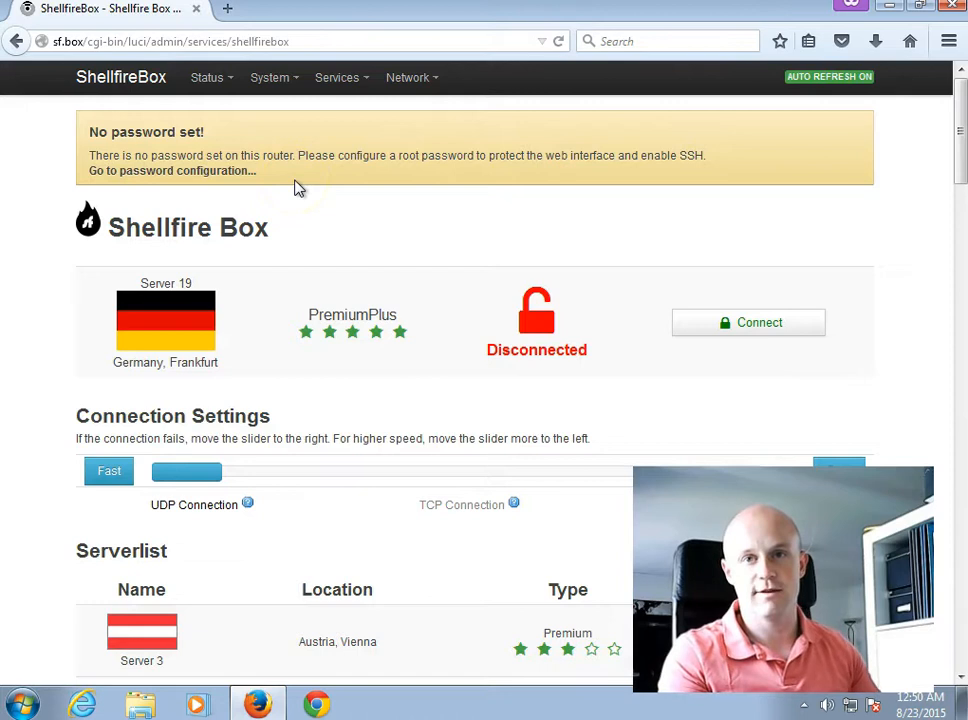
left_click(407, 77)
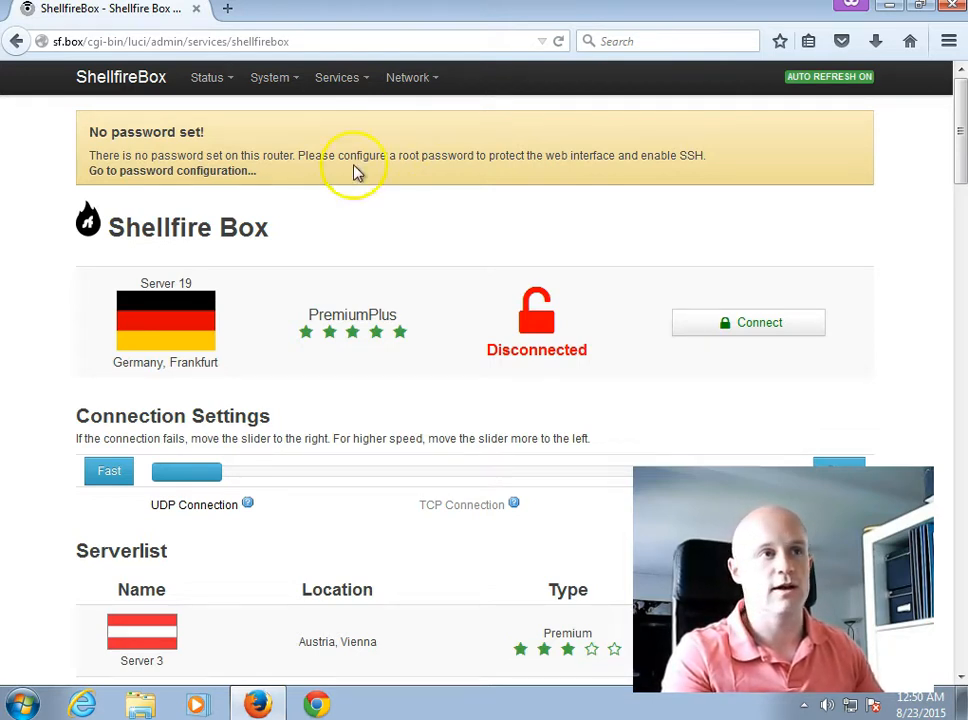
Save a new root router password, then log back in with it
left_click(172, 171)
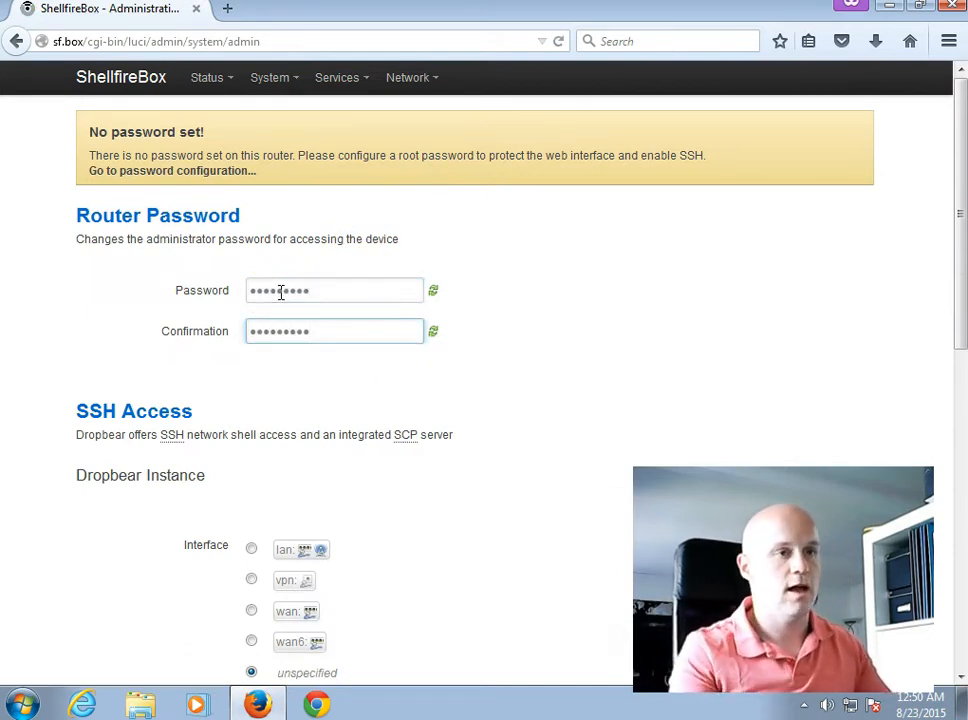
scroll("down", 3)
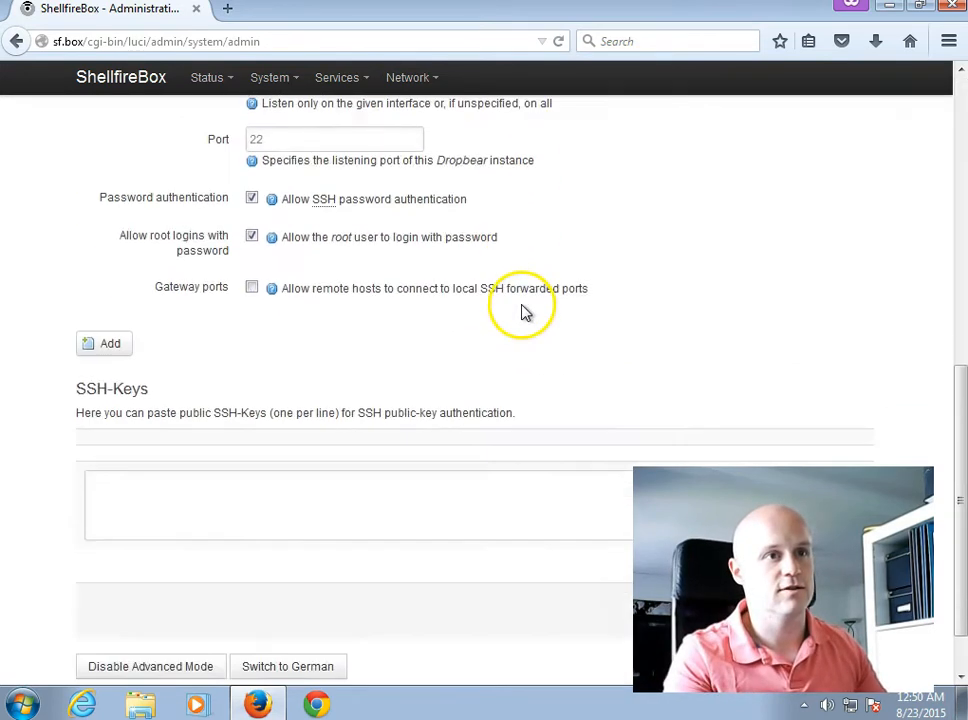
scroll("down", 3)
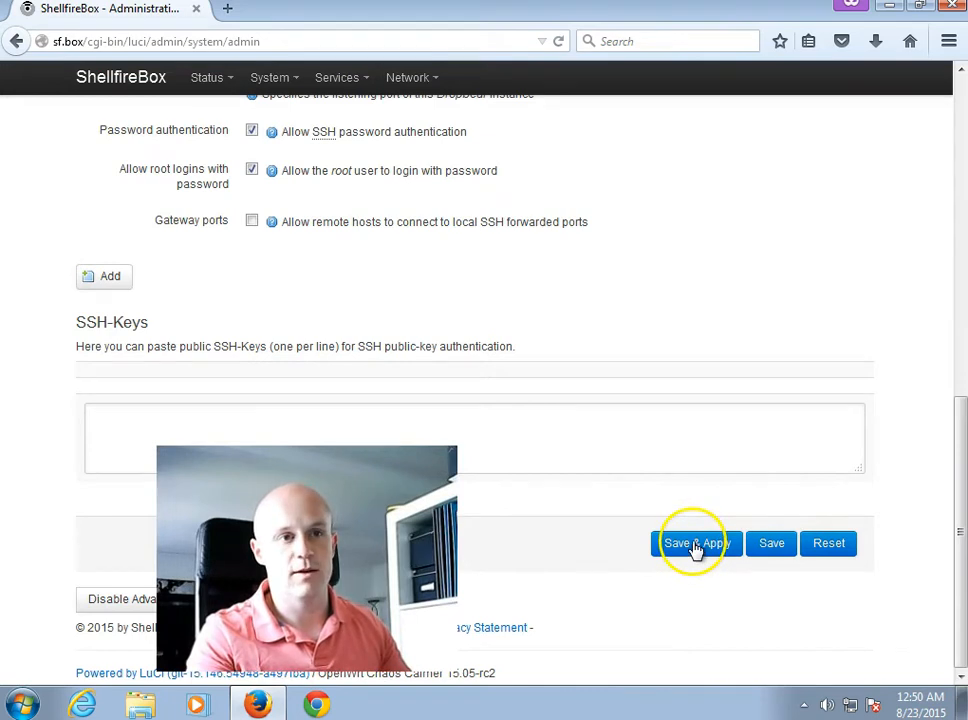
left_click(695, 543)
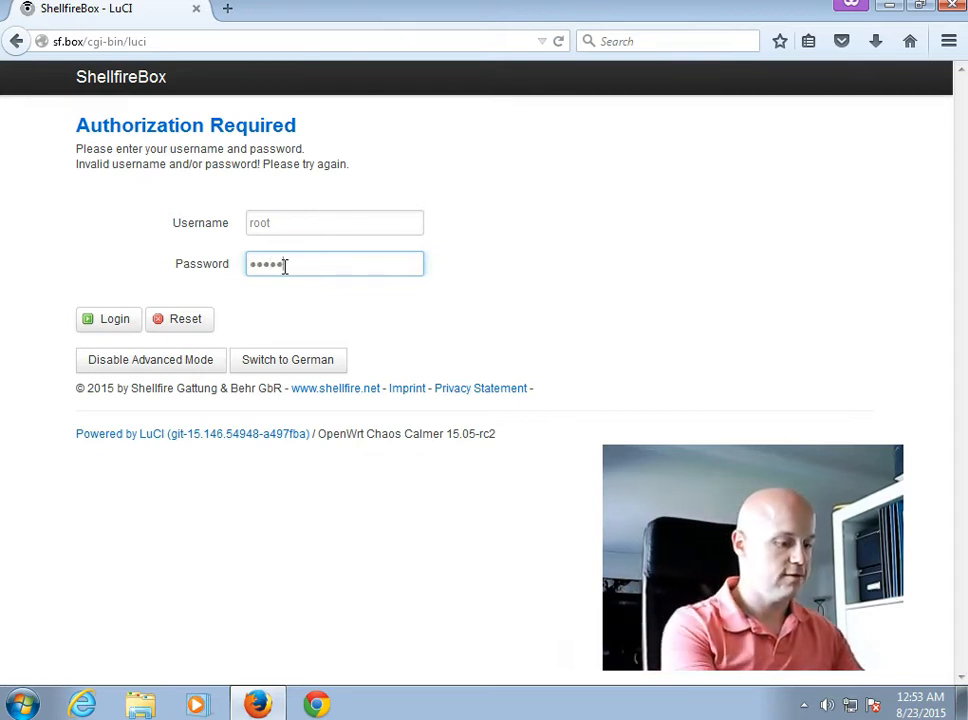
left_click(108, 318)
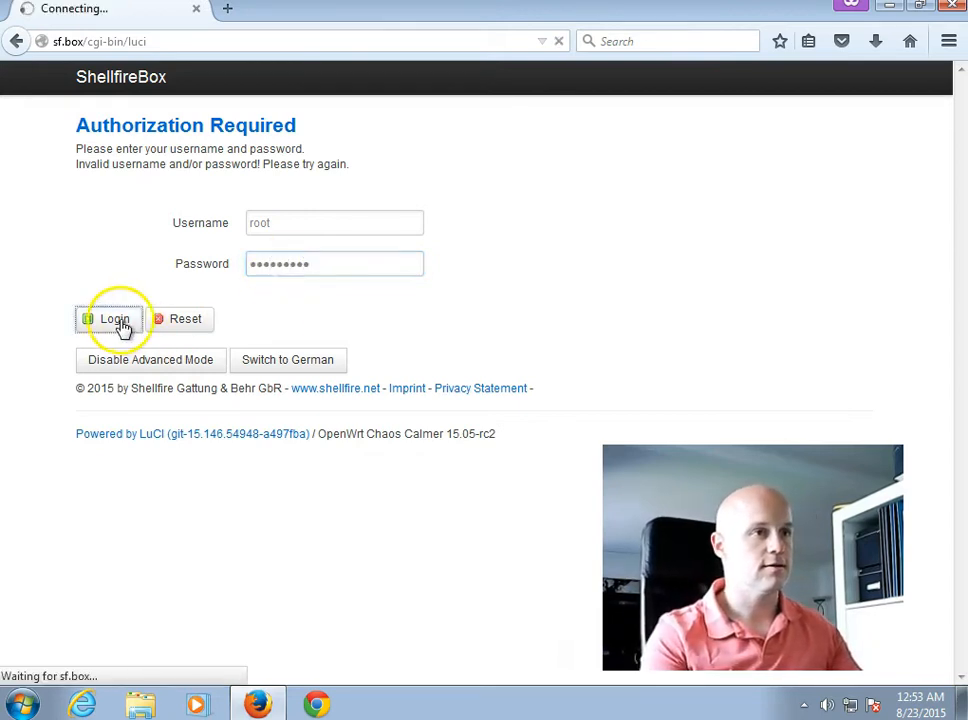
left_click(113, 318)
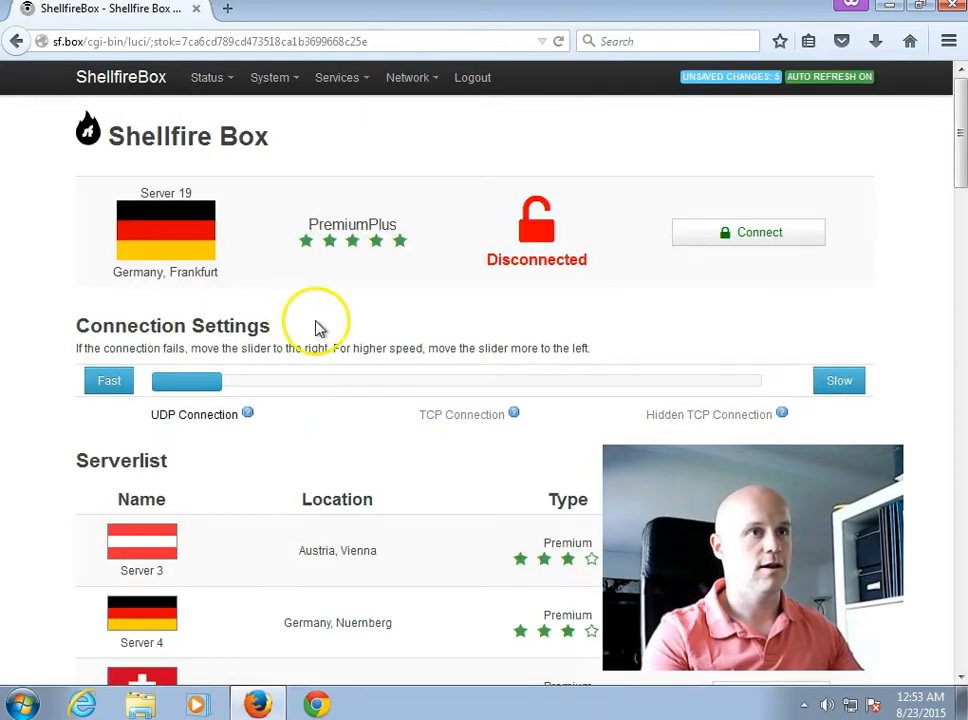
Go to Network > Interfaces and edit the WAN interface
left_click(407, 77)
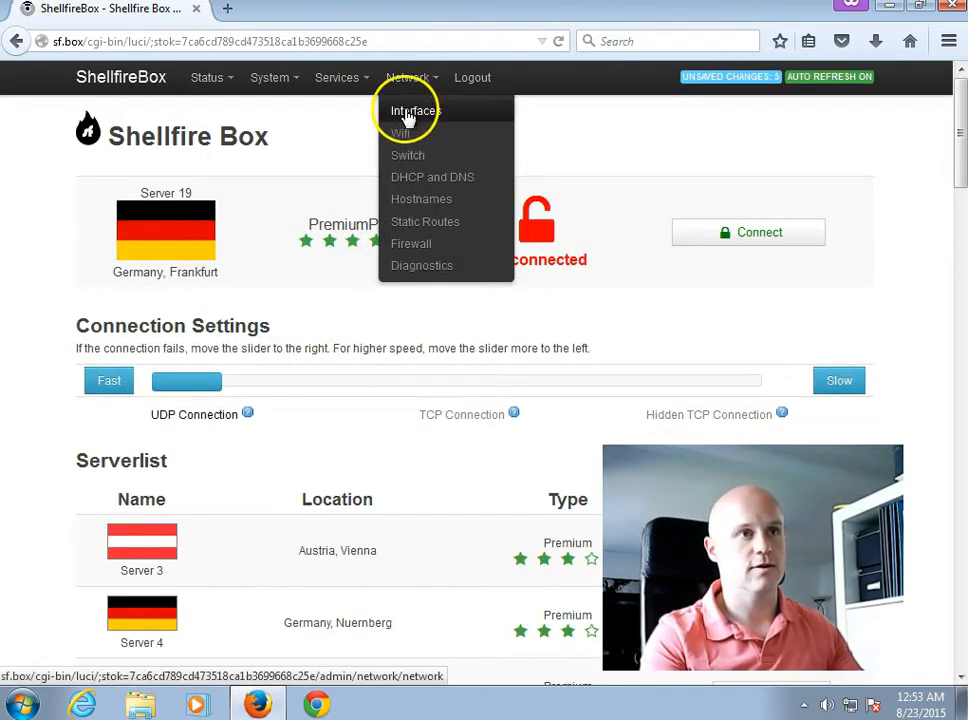
left_click(413, 110)
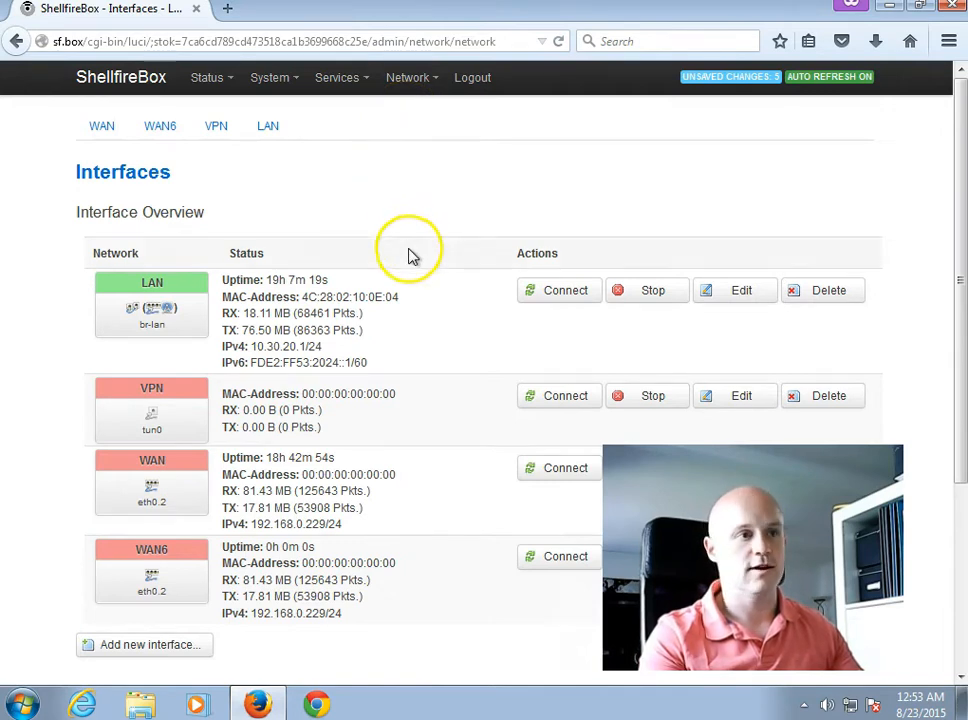
scroll("down", 3)
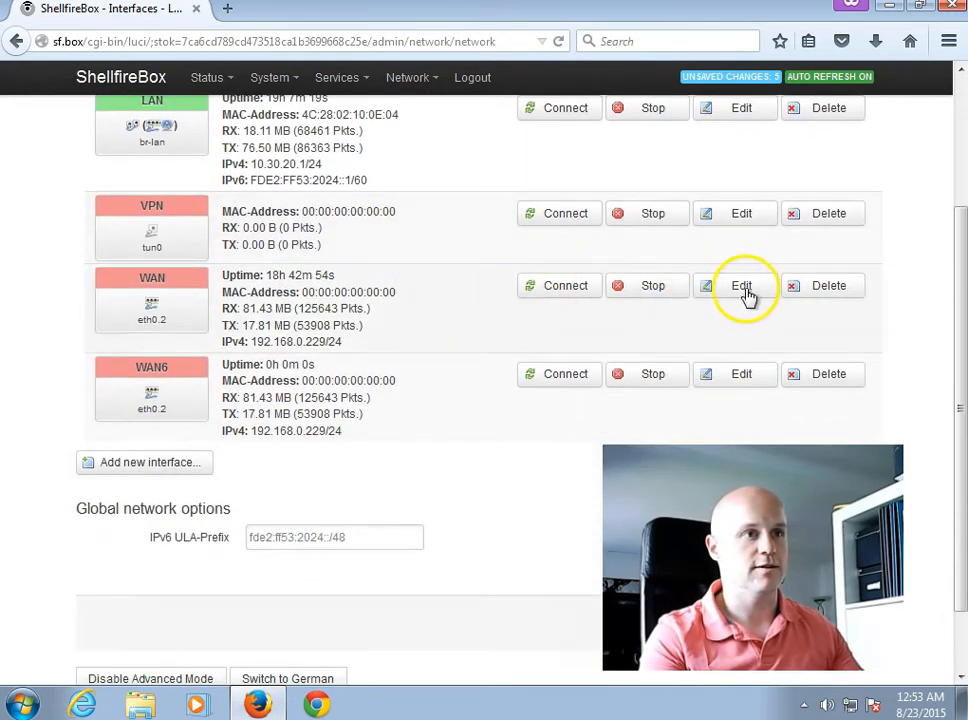
mouse_move(704, 298)
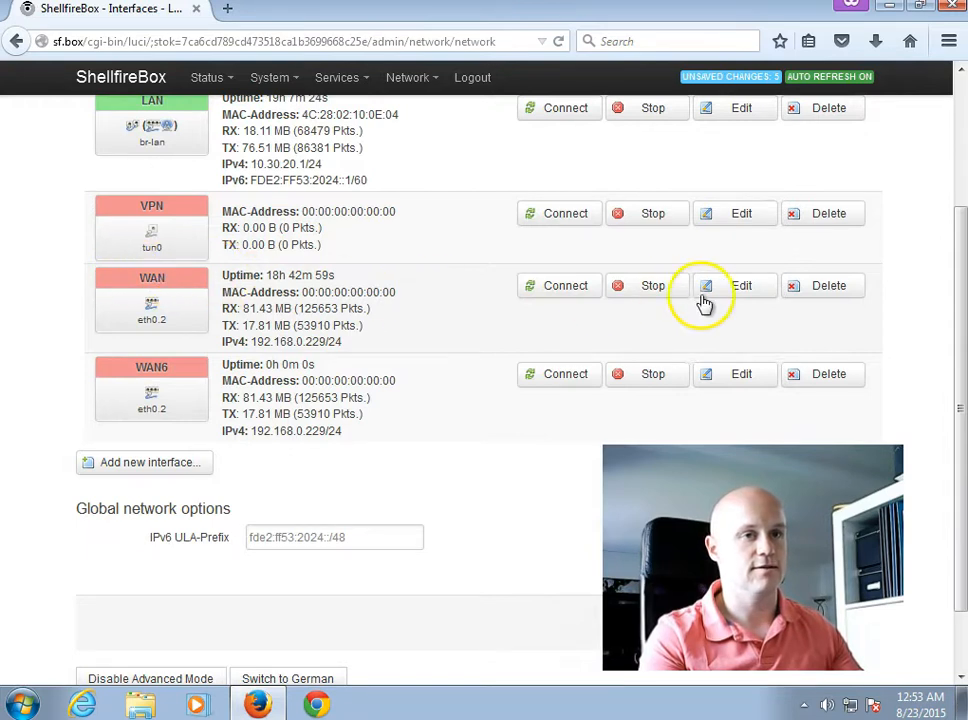
left_click(735, 285)
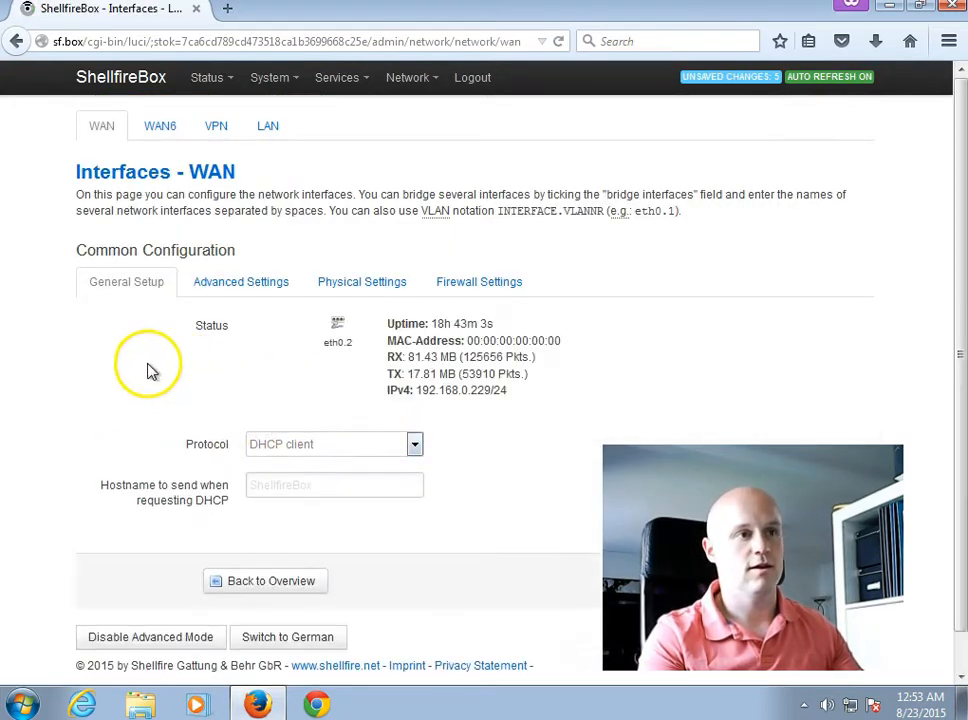
Switch the WAN protocol from DHCP client to 'Static address'
left_click(414, 444)
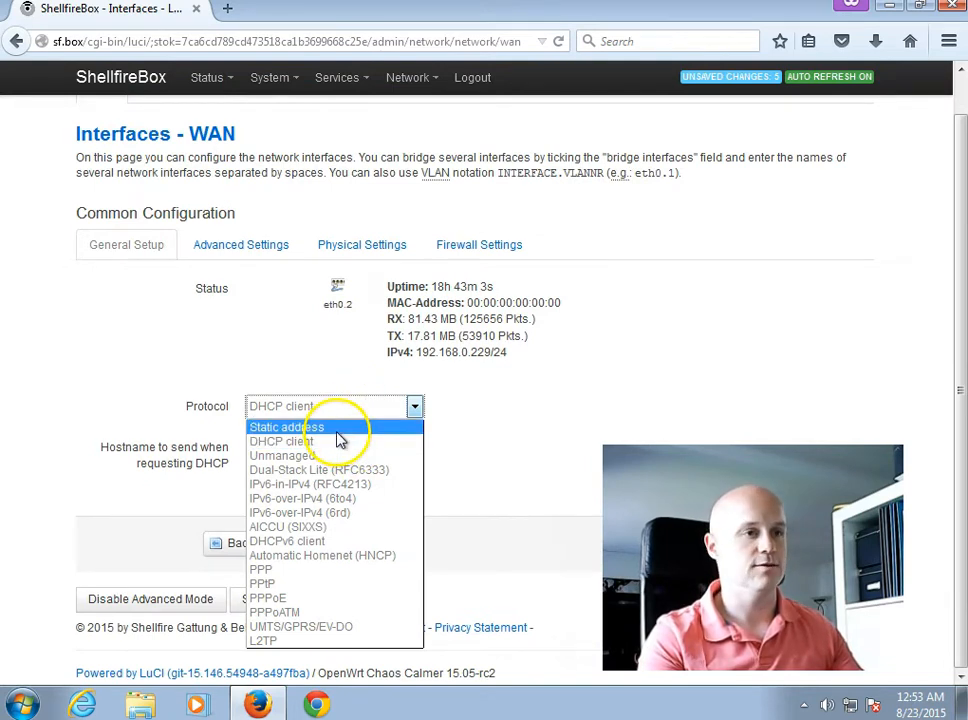
left_click(287, 427)
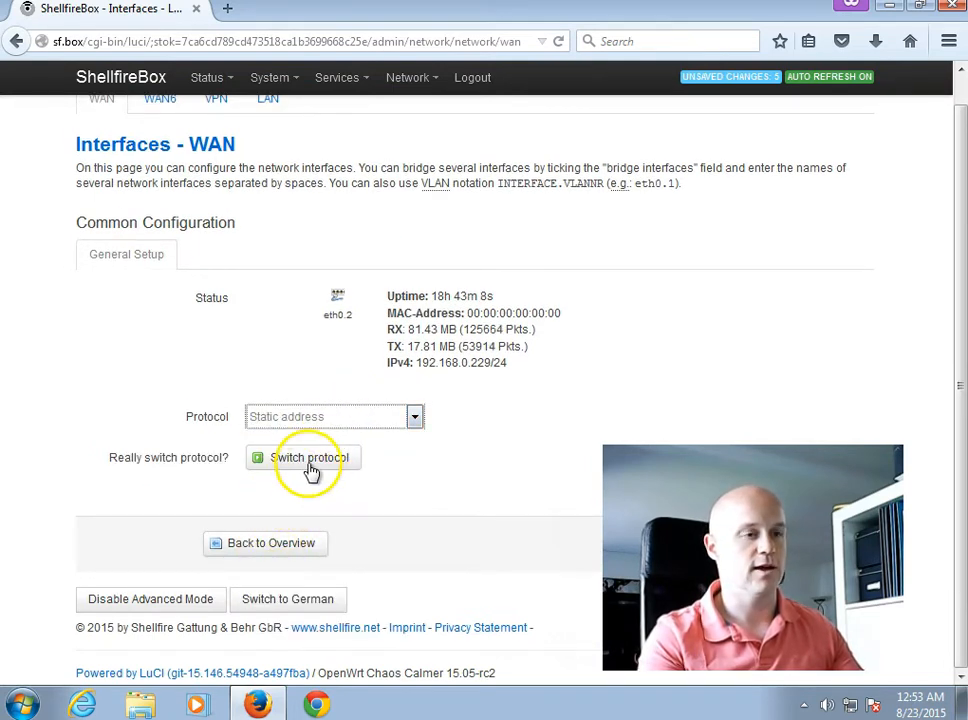
left_click(303, 457)
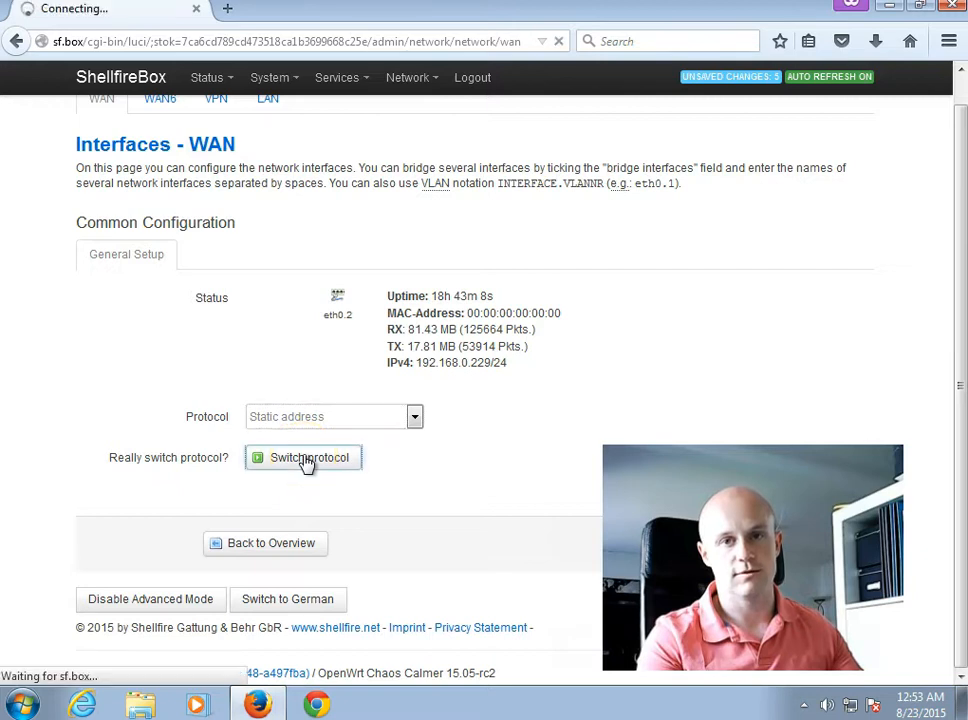
left_click(303, 457)
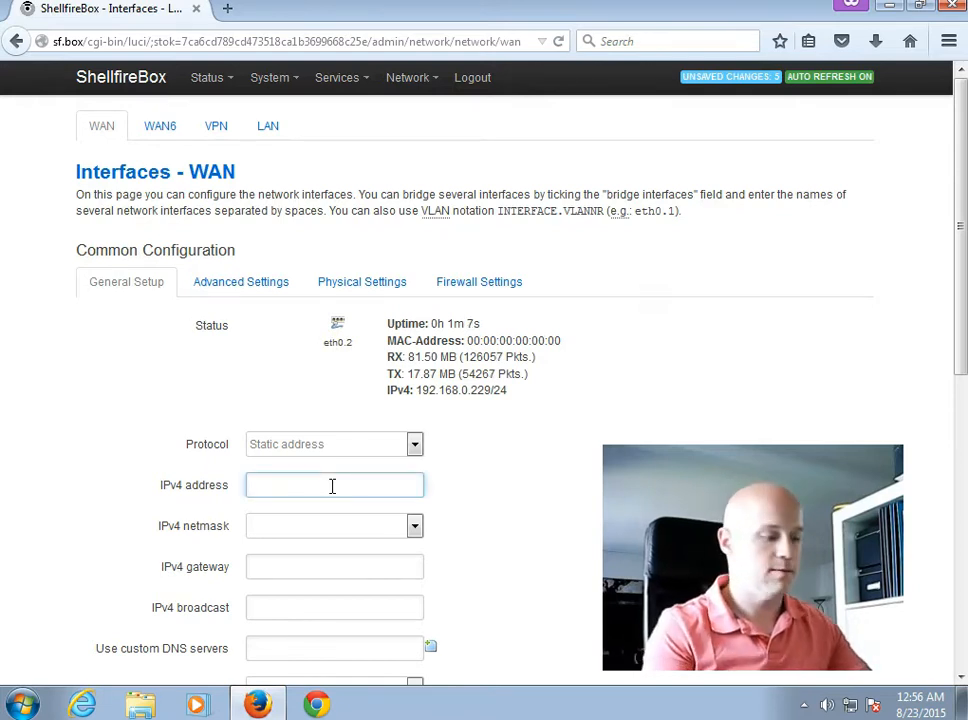
Set WAN IPv4 address 192.168.0.229 with netmask 255.255.255.0
type("192.168.")
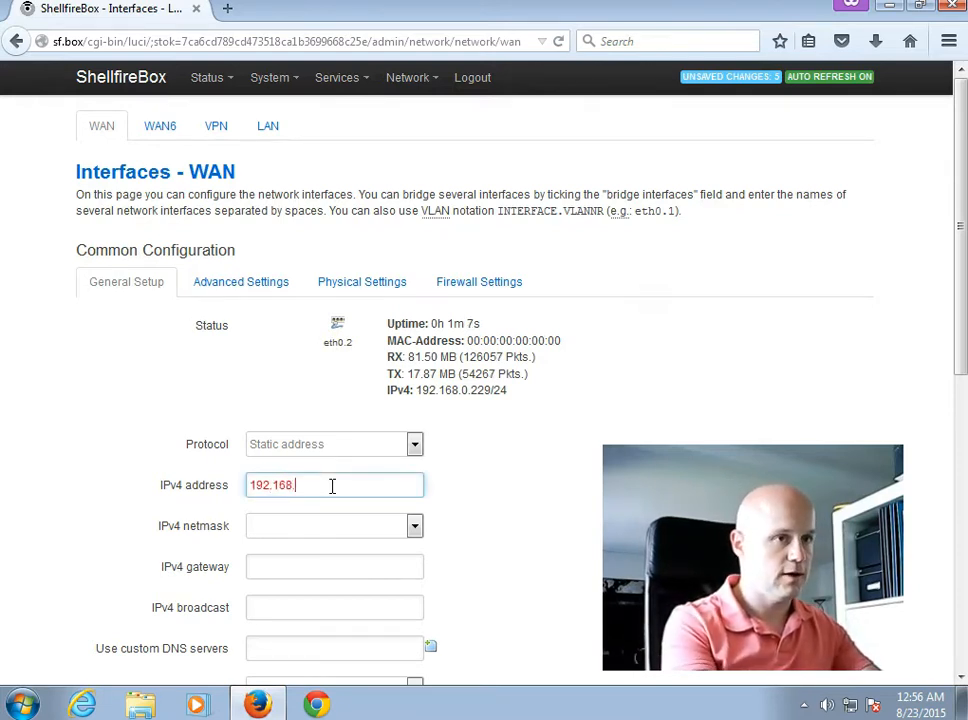
type("0.")
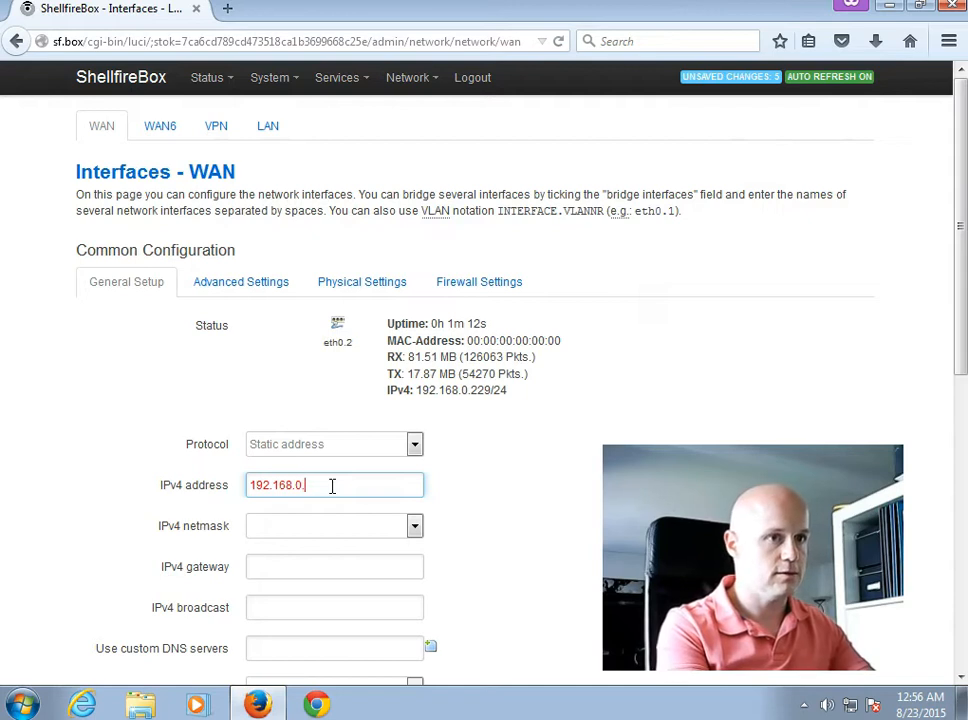
type("229")
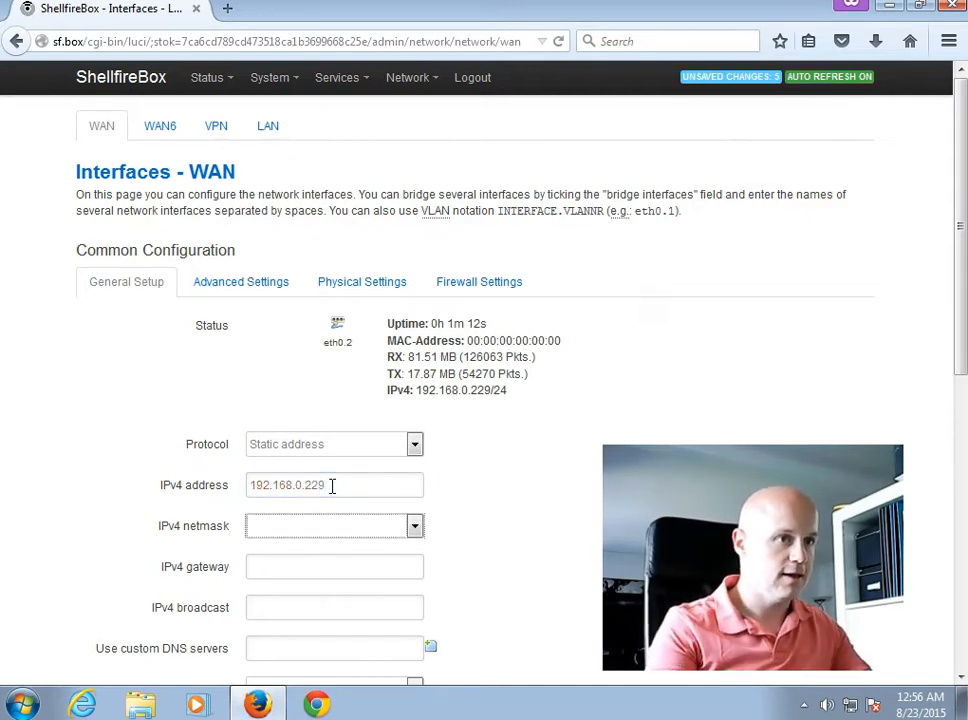
left_click(414, 525)
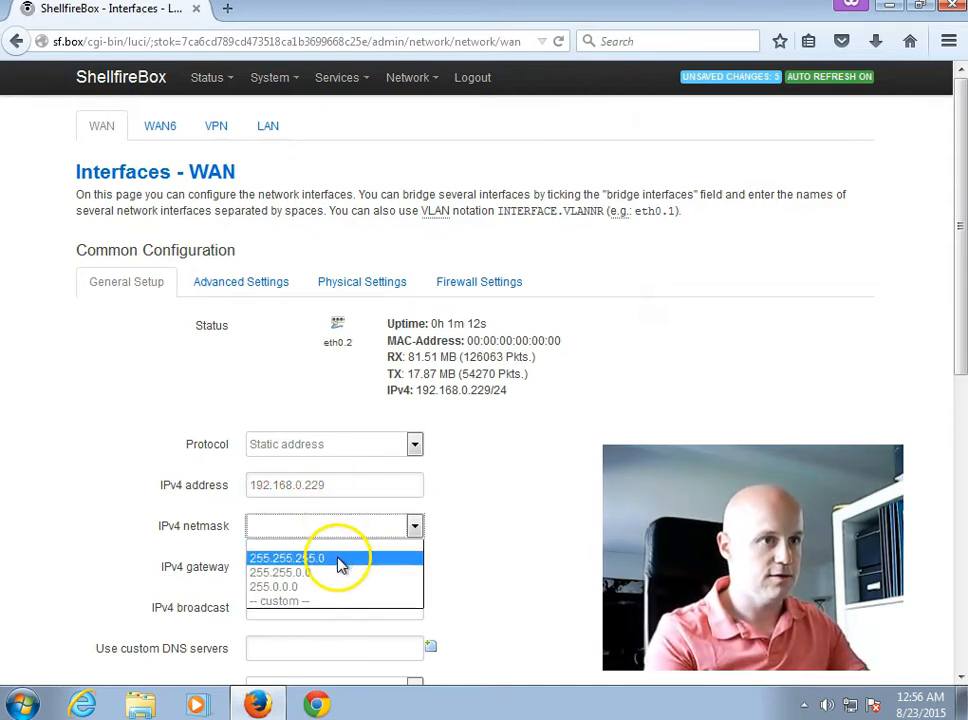
left_click(287, 557)
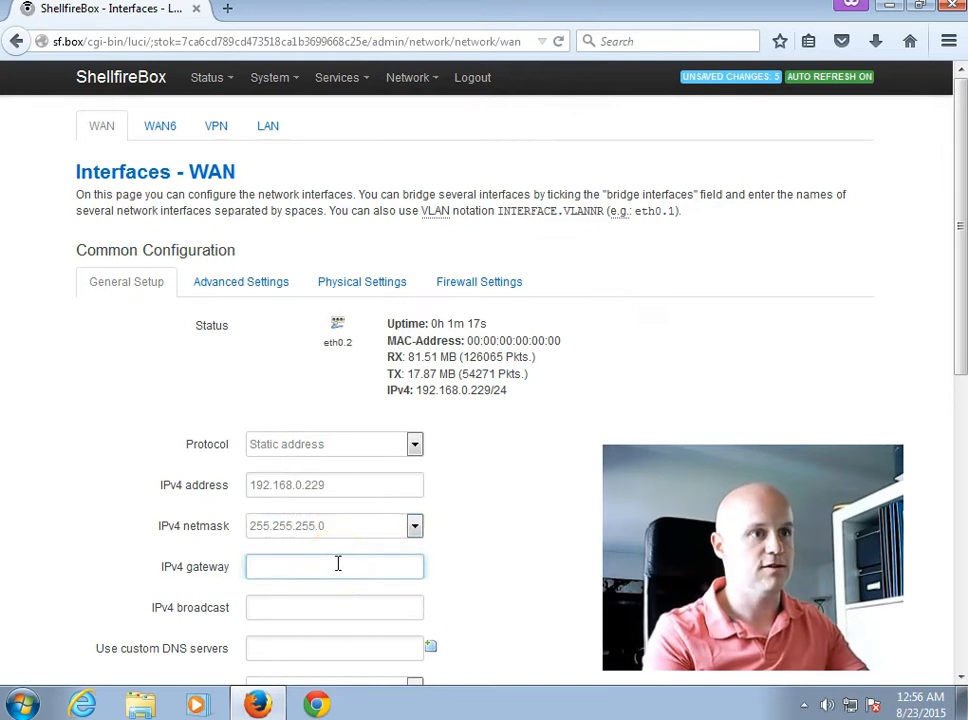
scroll("down", 3)
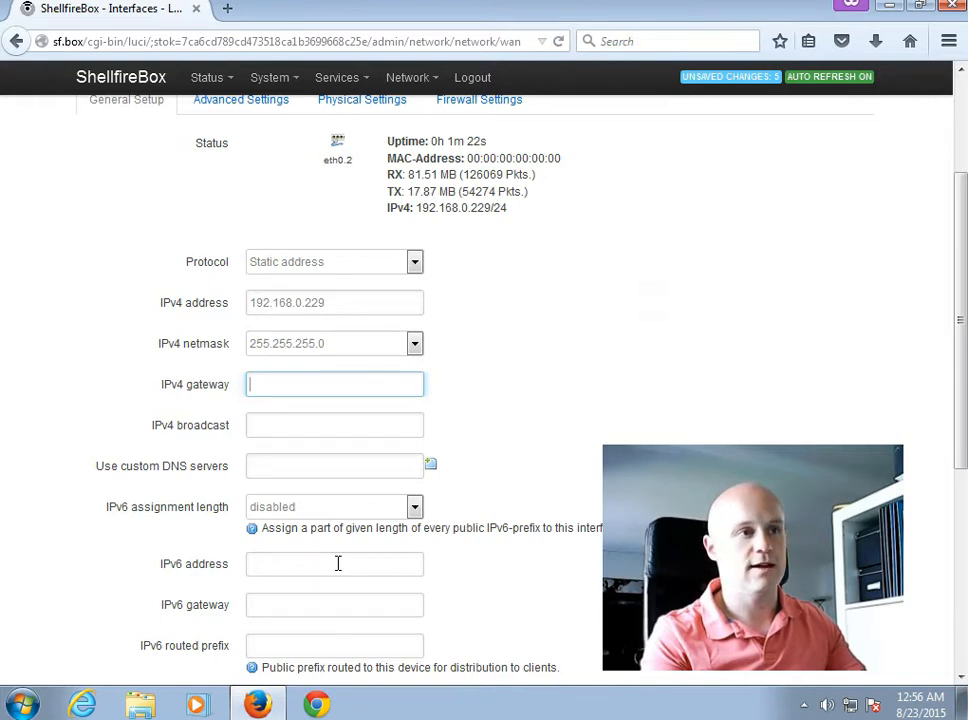
Enter gateway 192.168.0.1 and custom DNS 8.8.8.8, then save and apply
type("192")
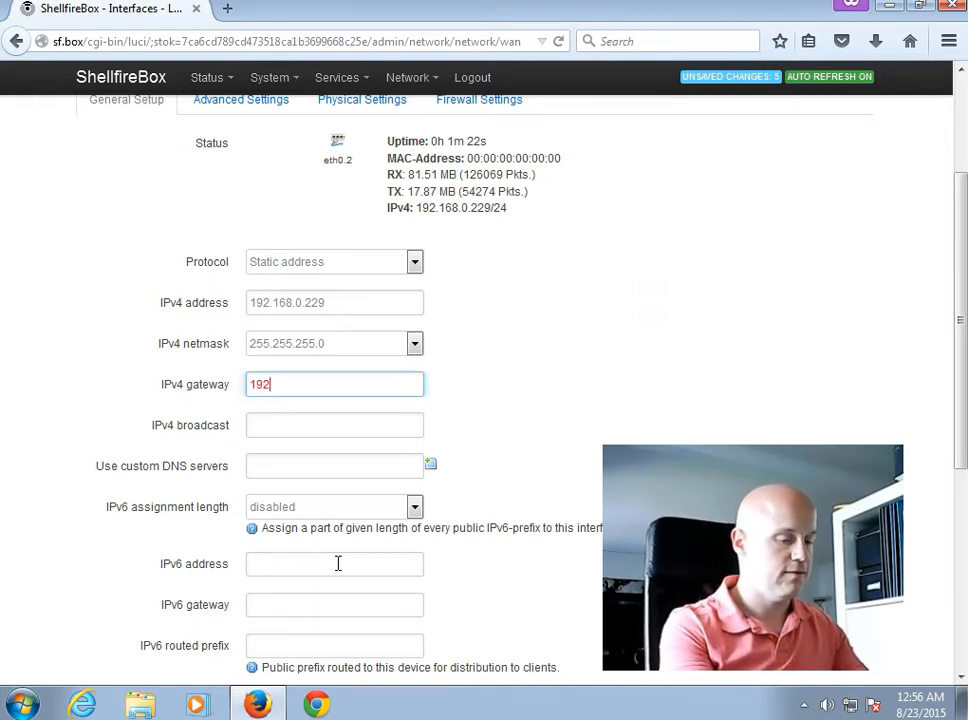
type(".168")
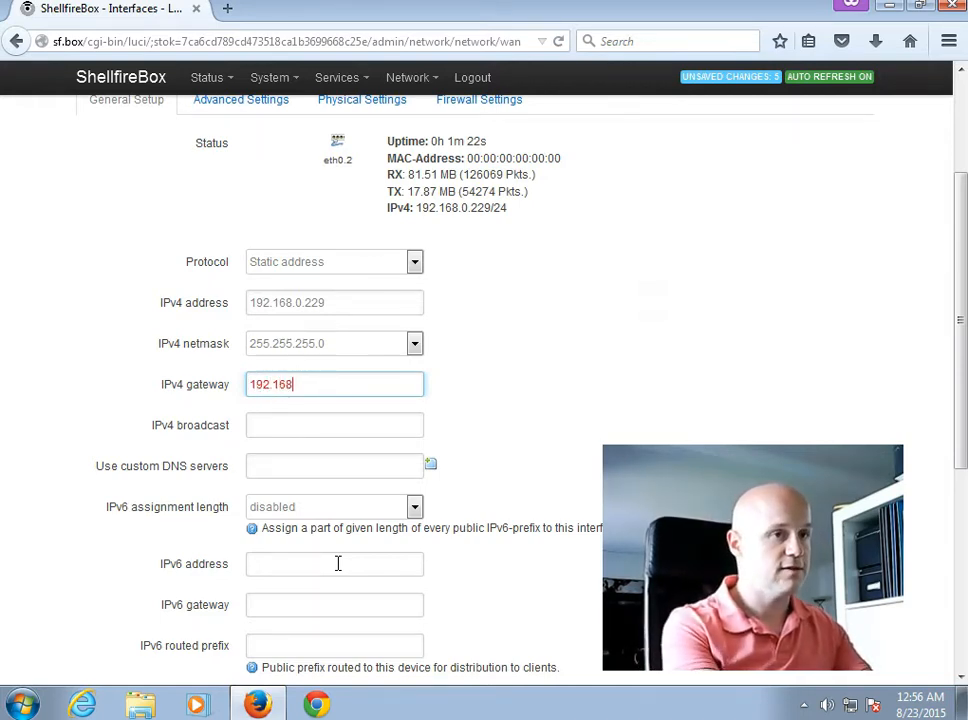
type(".0.1")
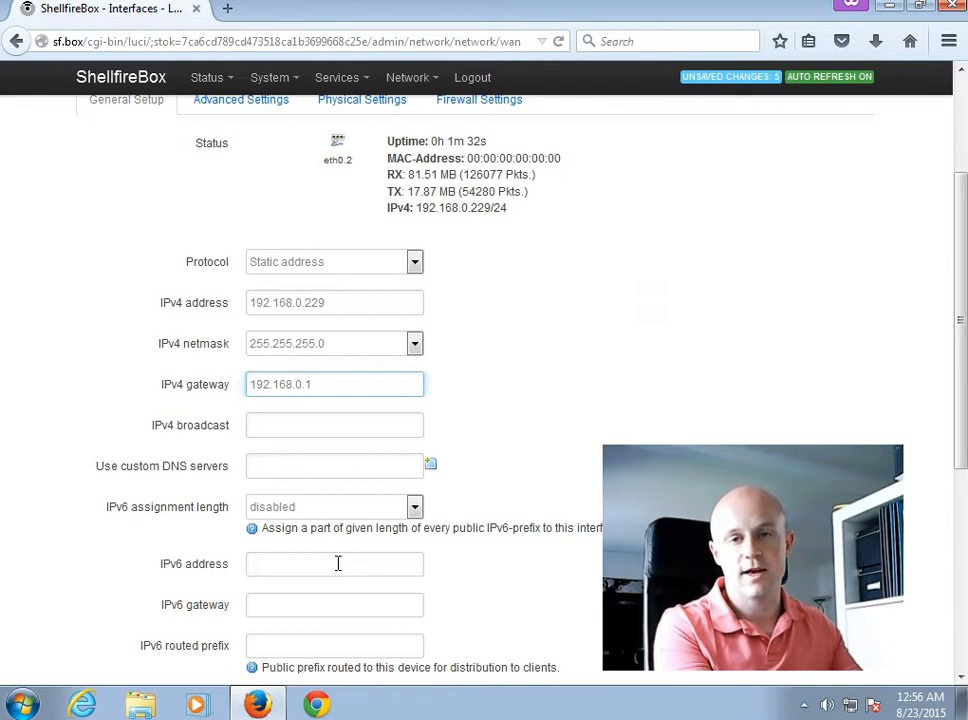
left_click(334, 384)
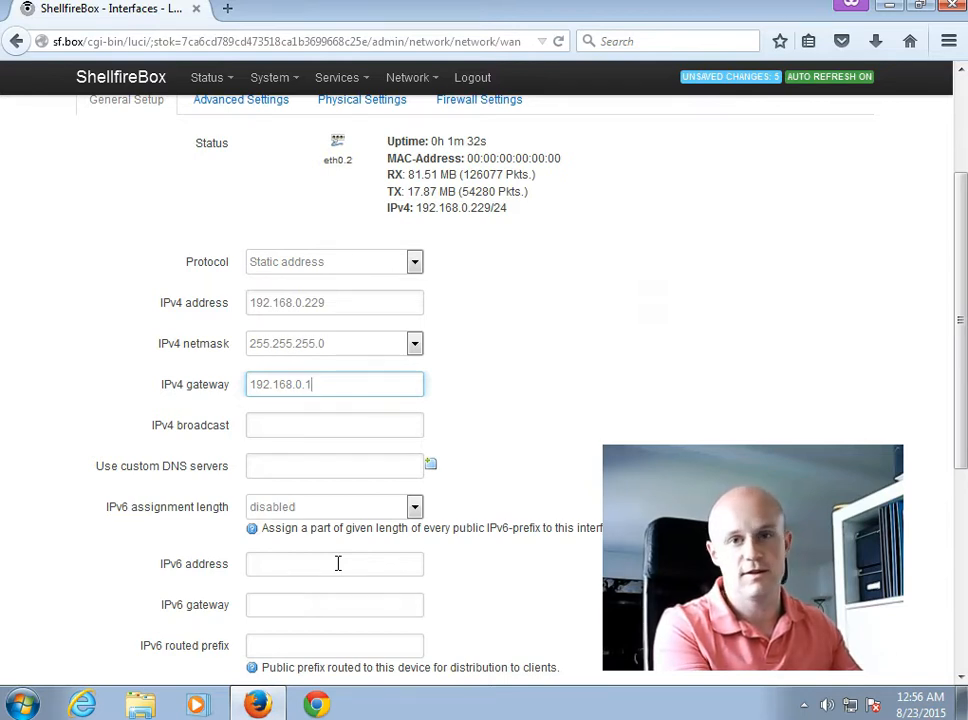
scroll("down", 3)
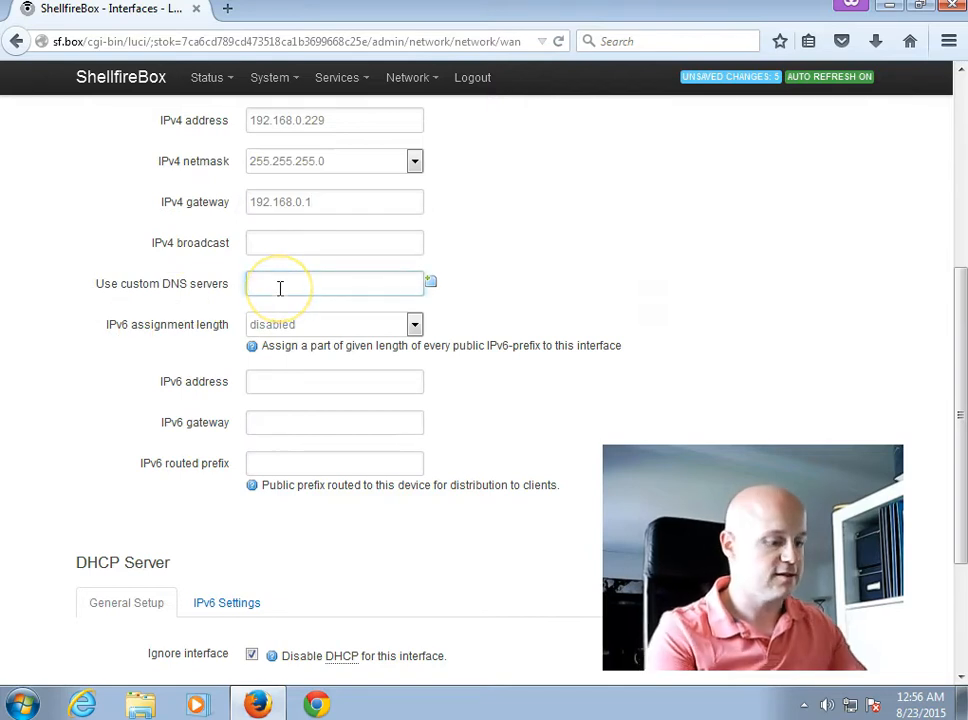
type("8.8.8.8")
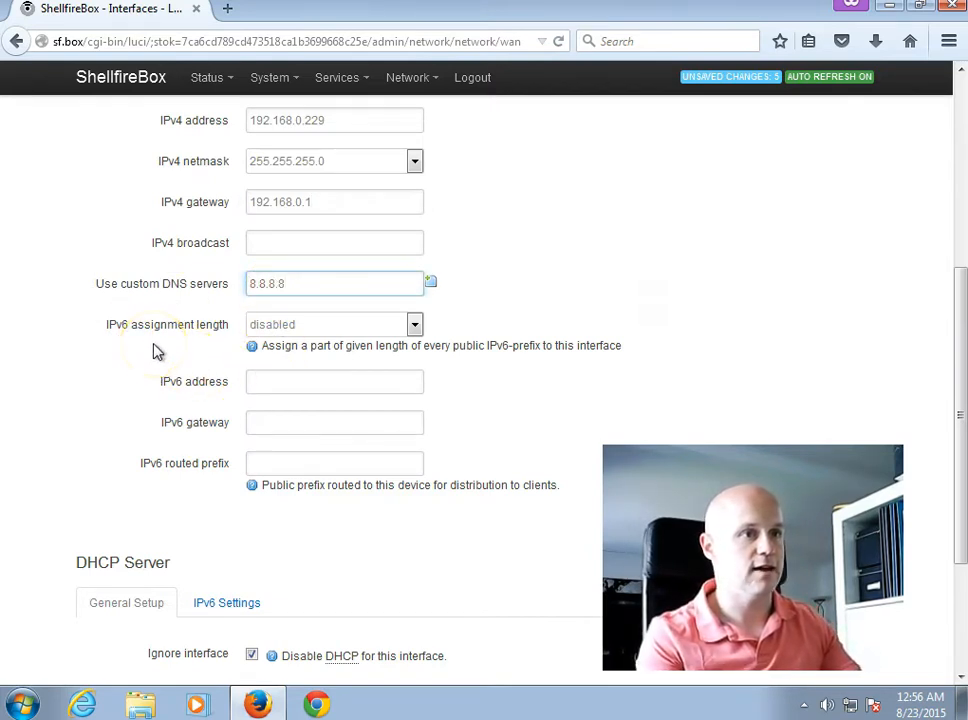
mouse_move(221, 365)
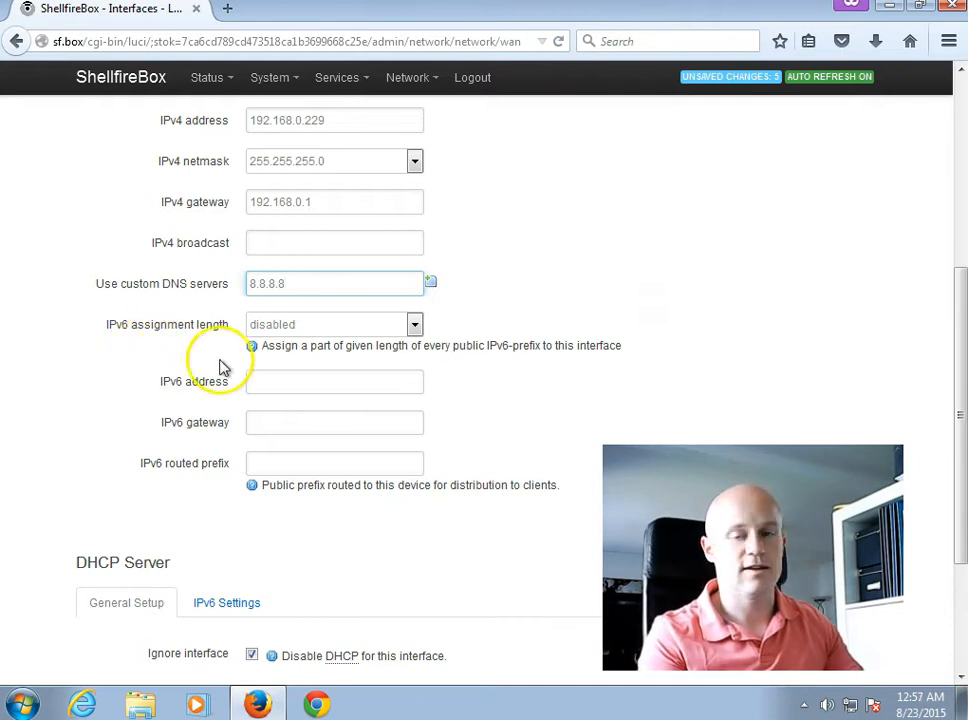
scroll("down", 3)
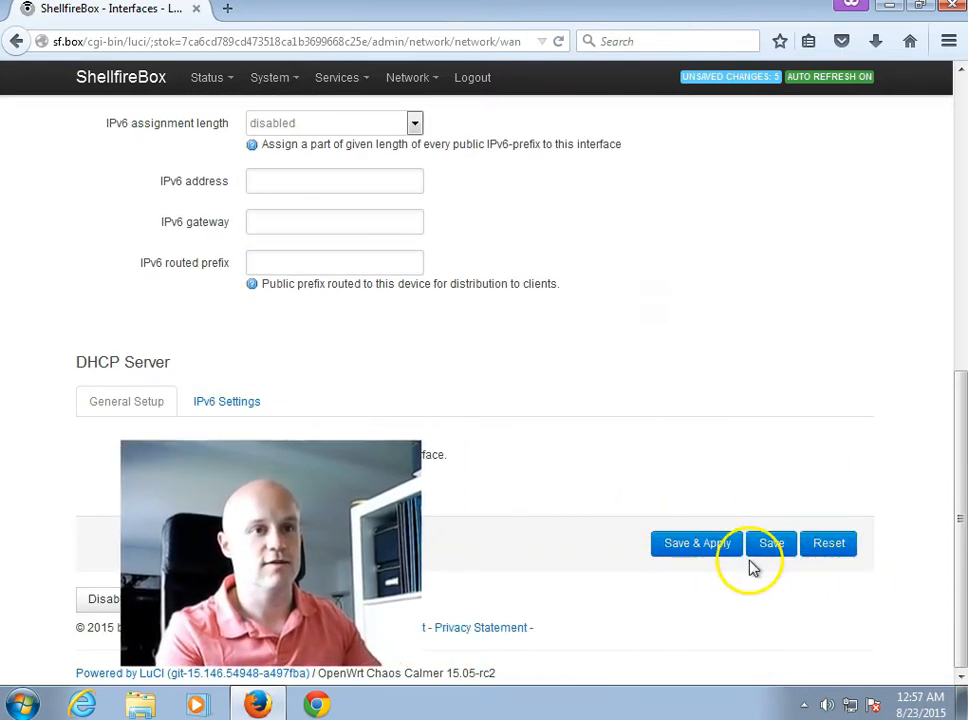
left_click(696, 543)
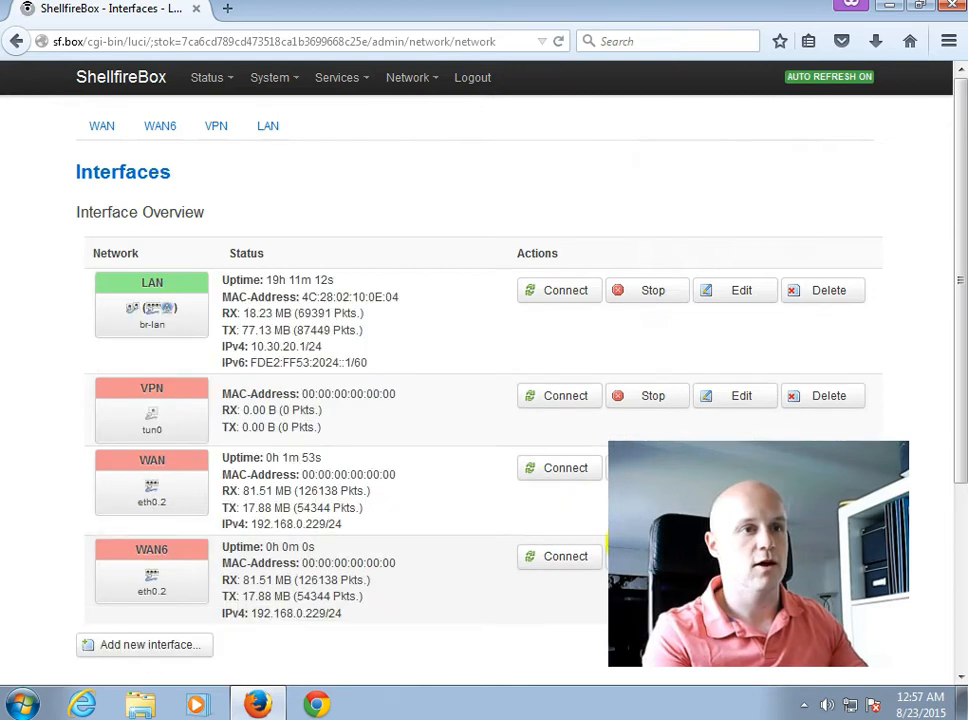
mouse_move(170, 463)
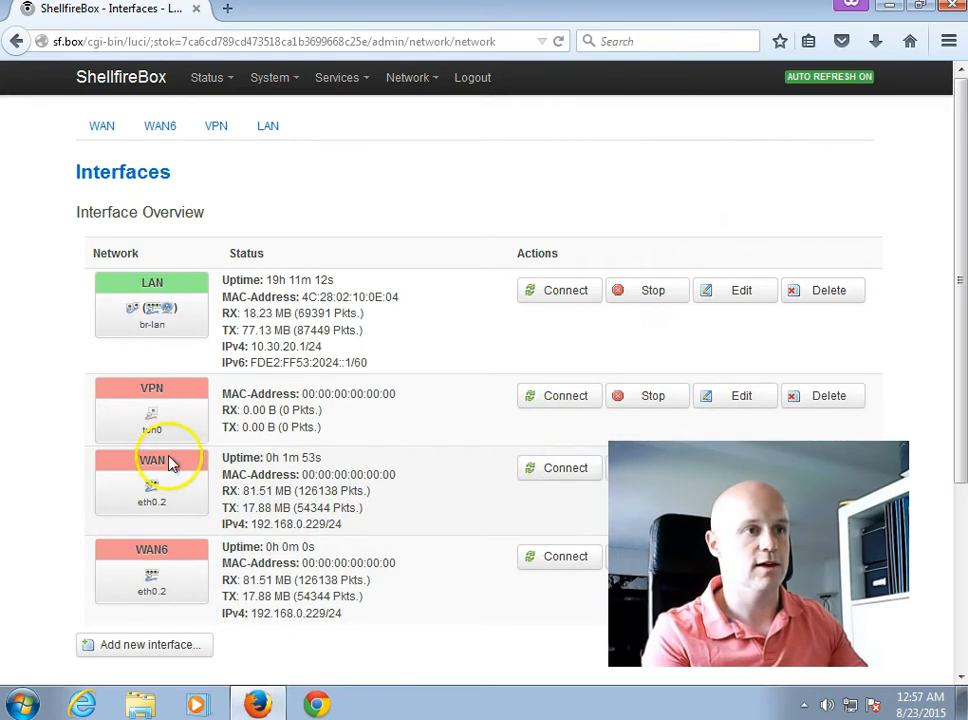
Finish applying the WAN changes and return to the interfaces overview
left_click(565, 467)
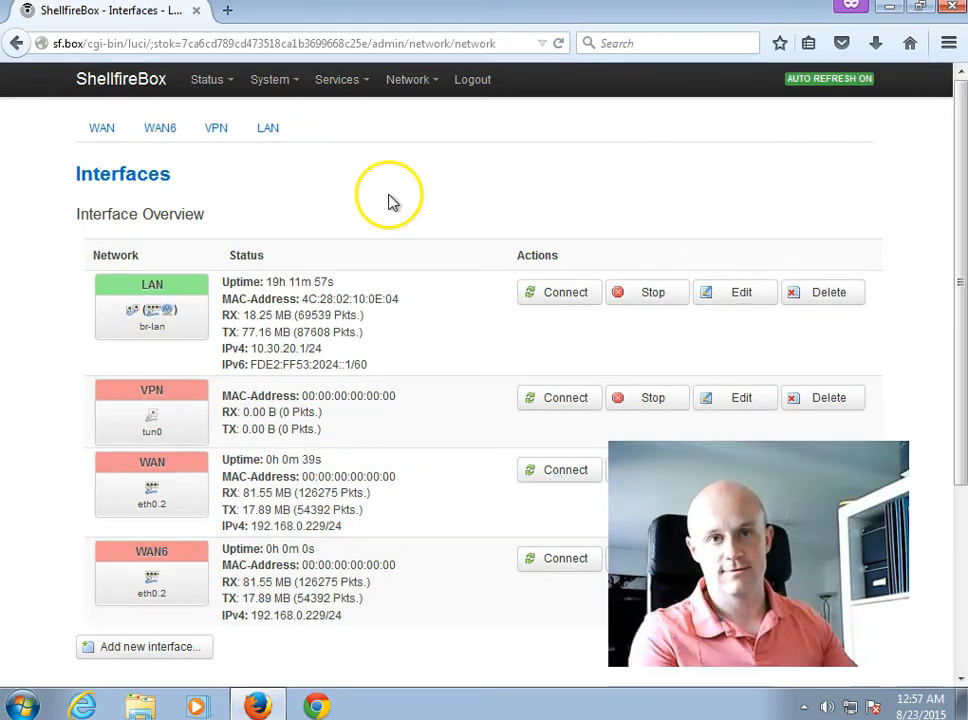
Open Services > Shellfire Box and connect the VPN to Server 19 in Frankfurt
left_click(407, 79)
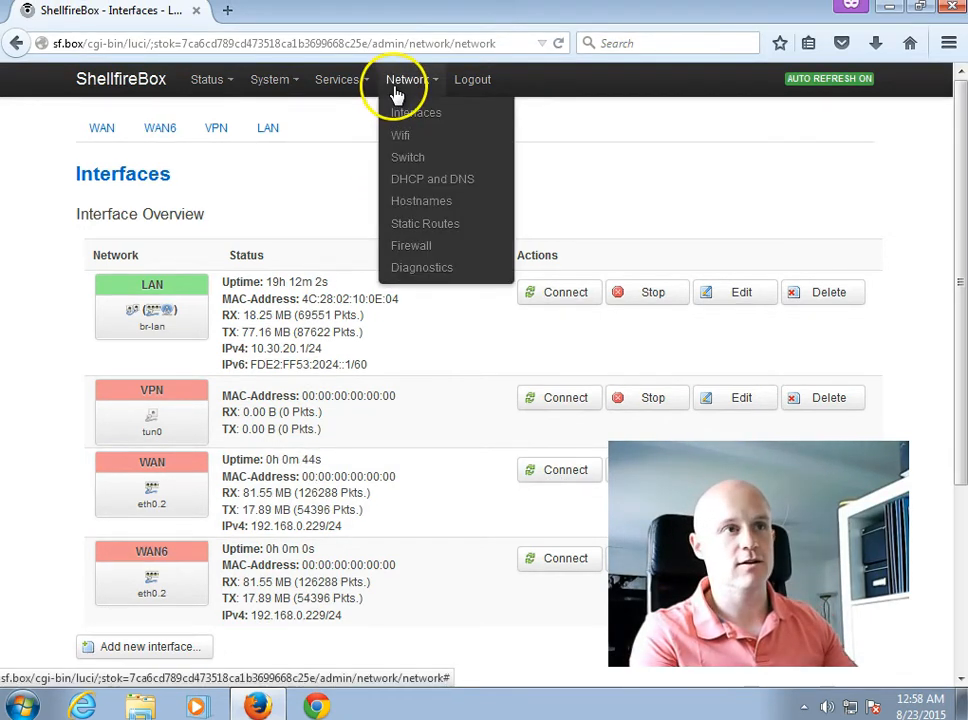
left_click(337, 79)
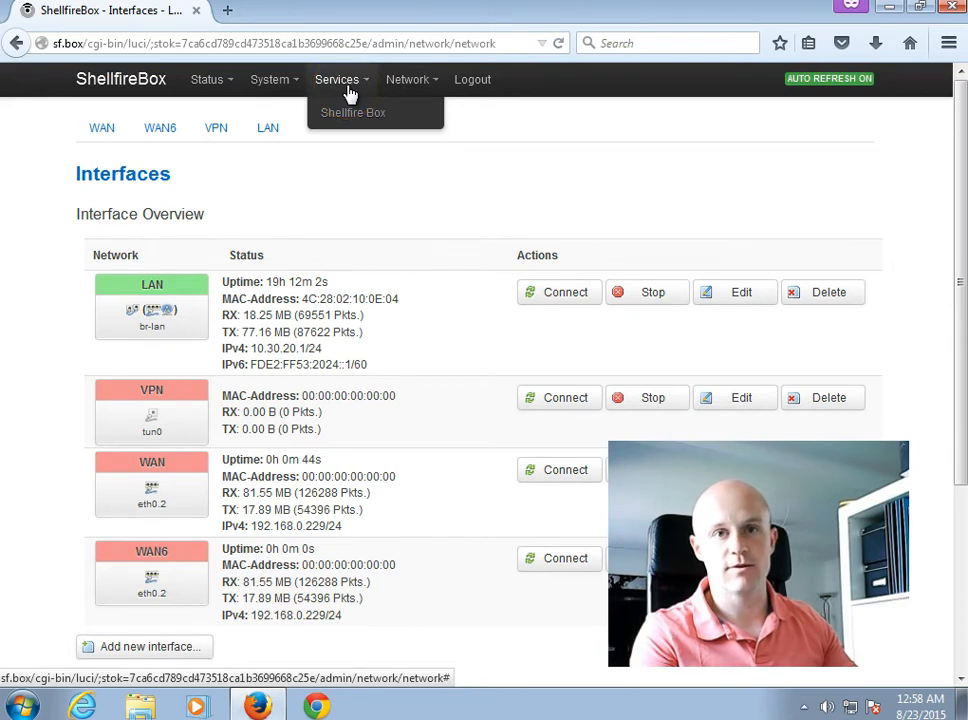
mouse_move(352, 112)
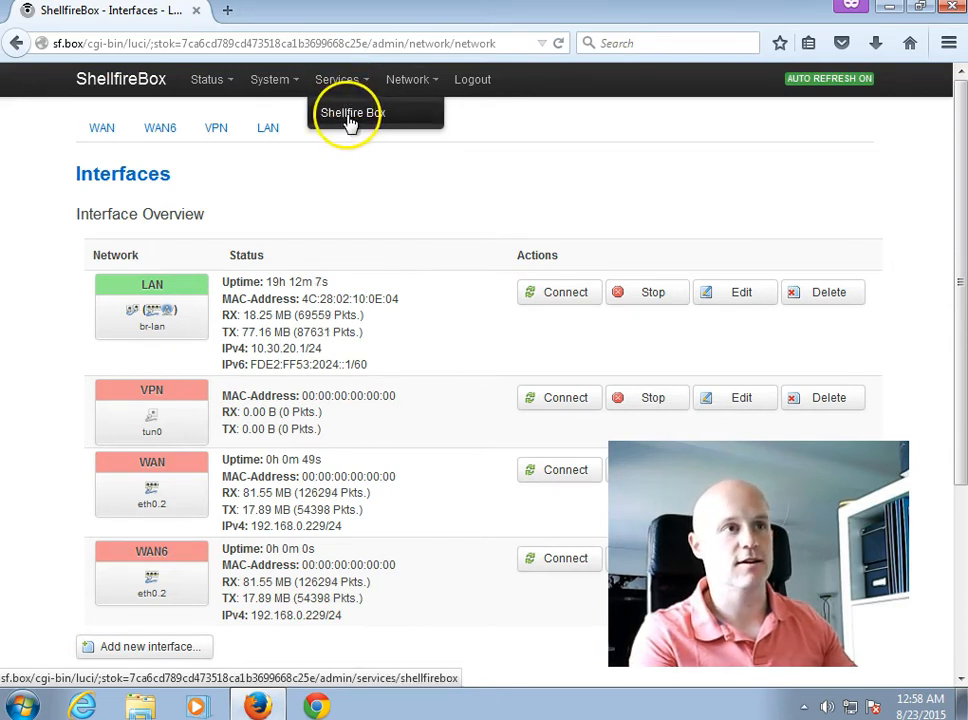
left_click(351, 112)
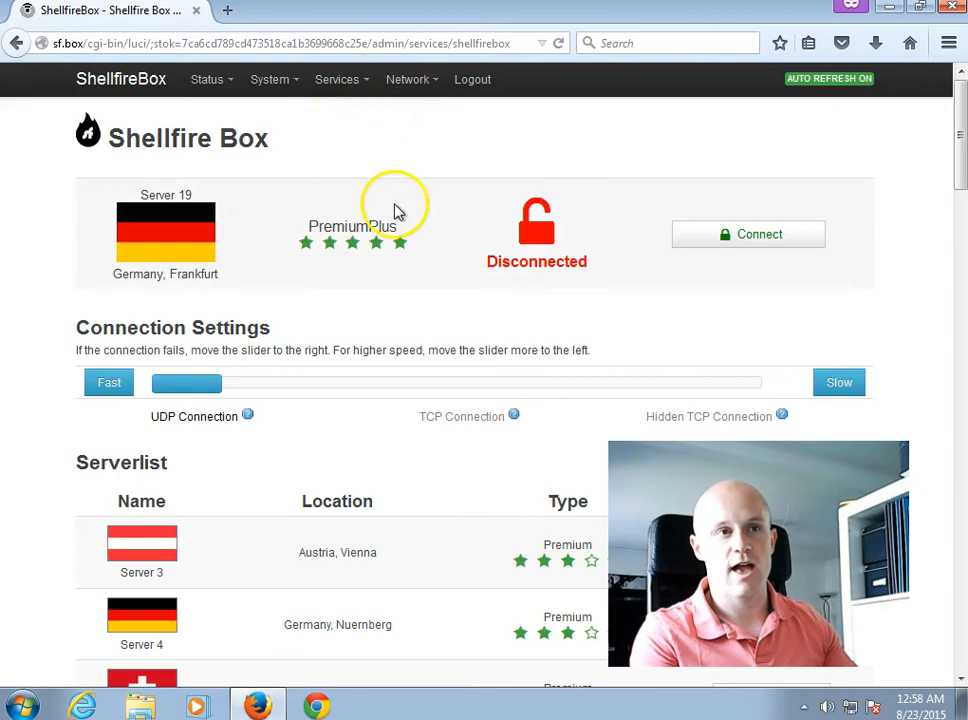
left_click(748, 233)
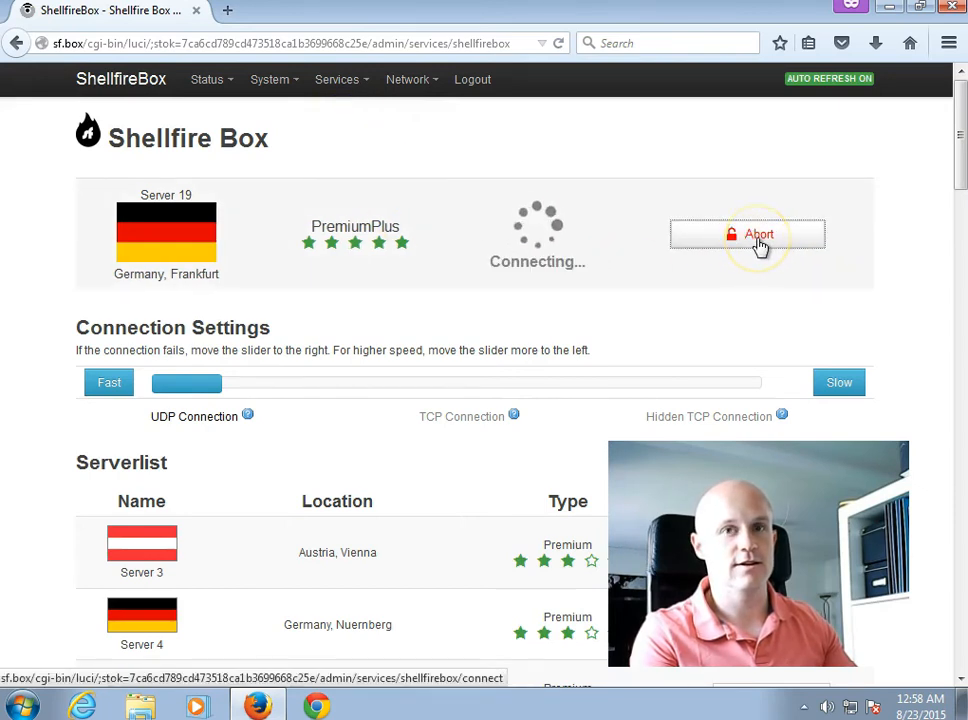